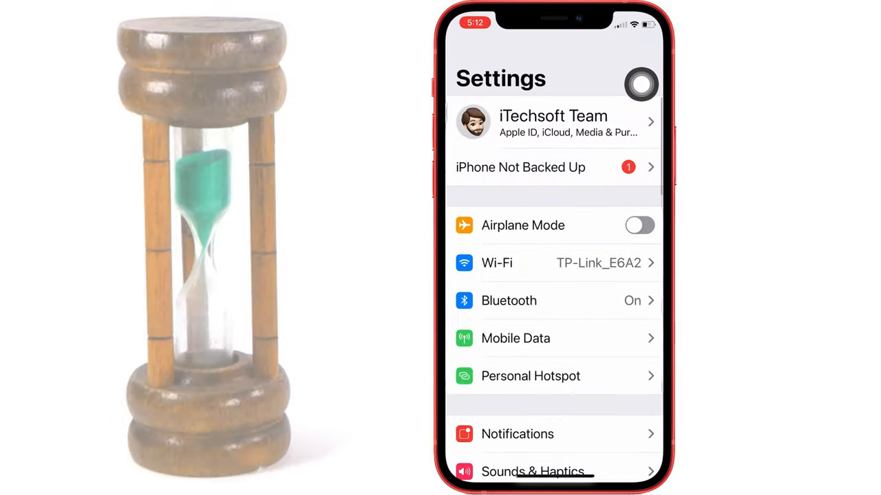
Go into Control Centre settings and scroll to the More Controls list to find Timer
{"action": "scroll", "scroll_direction": "down", "scroll_amount": 3}
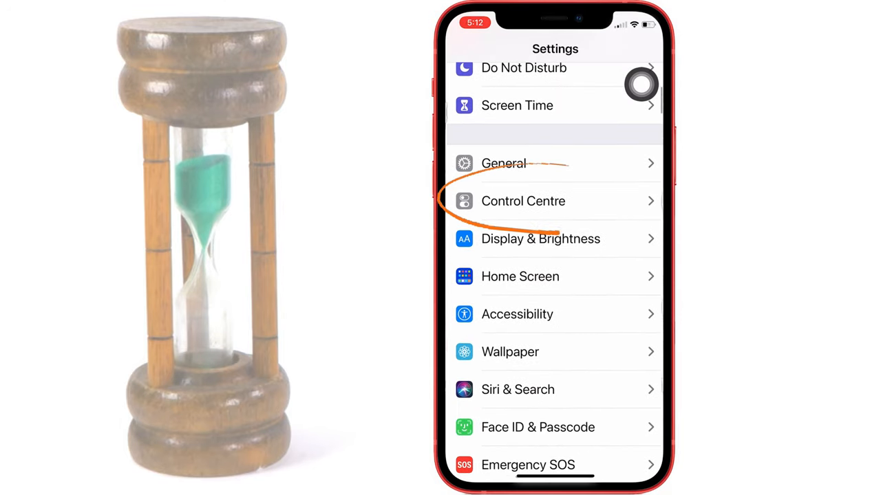
{"action": "left_click", "coordinate": [523, 201]}
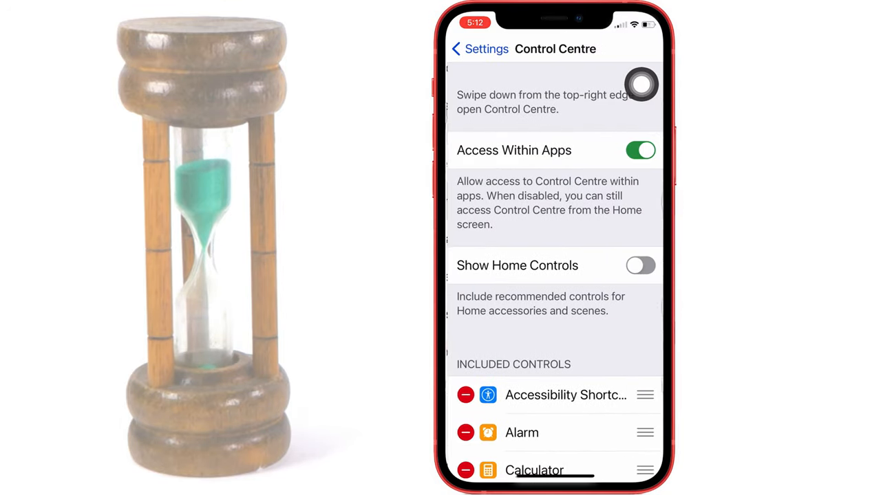
{"action": "scroll", "scroll_direction": "down", "scroll_amount": 3}
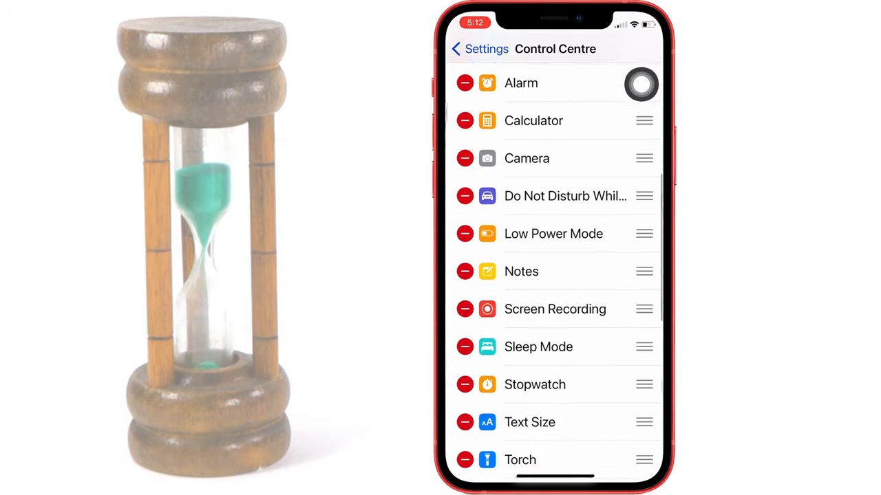
{"action": "scroll", "scroll_direction": "down", "scroll_amount": 3}
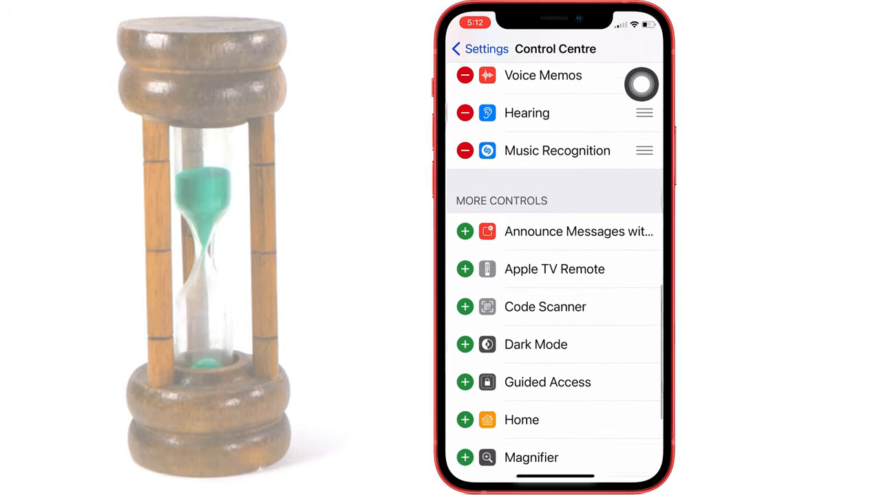
{"action": "scroll", "scroll_direction": "up", "scroll_amount": 3}
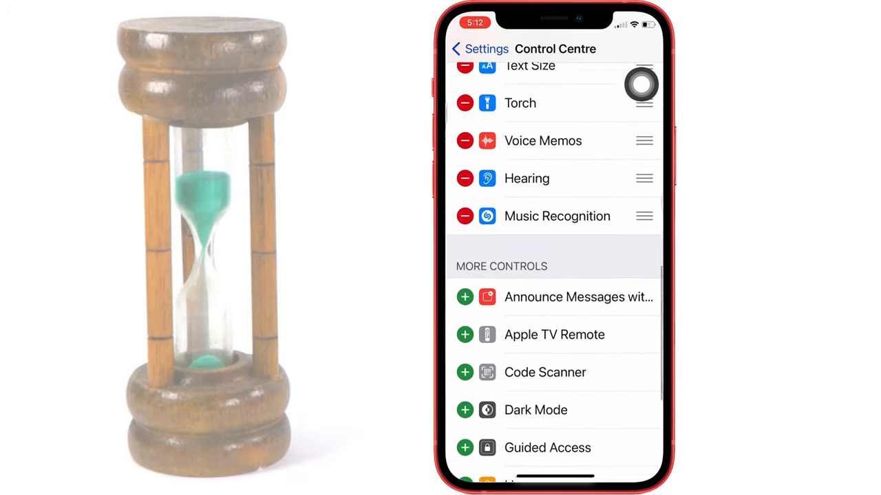
{"action": "scroll", "scroll_direction": "down", "scroll_amount": 3}
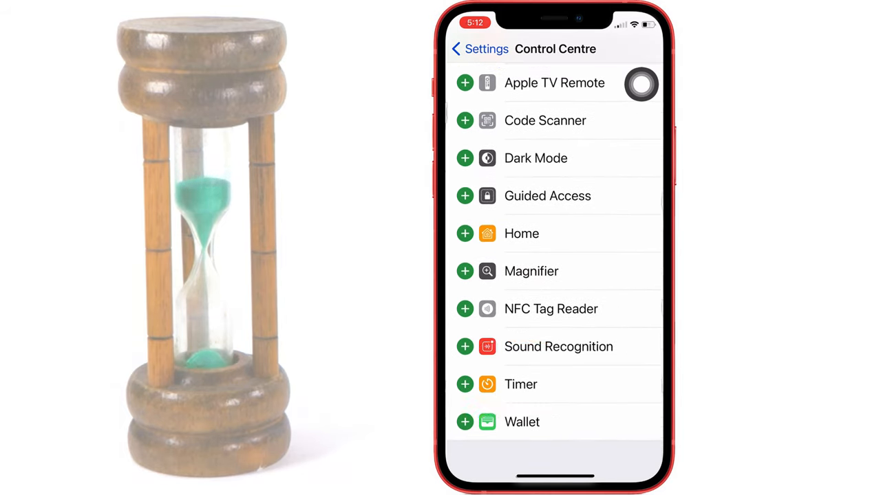
Drag Timer up the included controls so it sits right below Camera
{"action": "scroll", "scroll_direction": "up", "scroll_amount": 3}
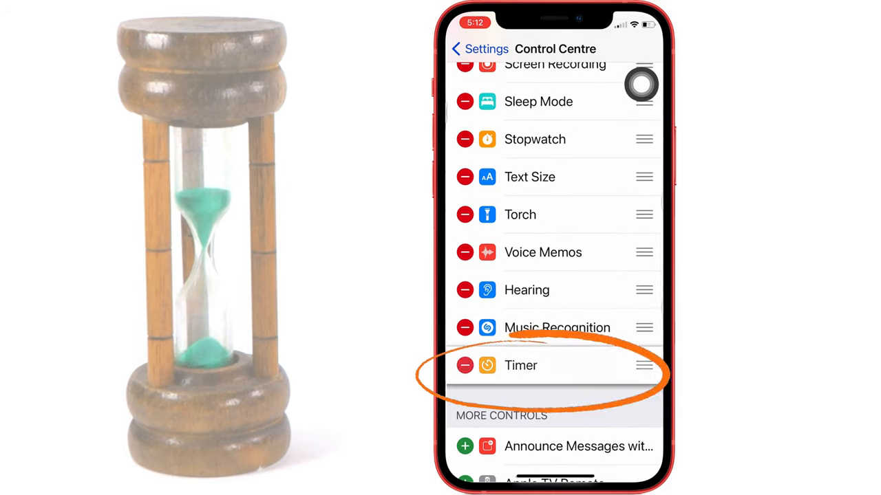
{"action": "left_click_drag", "start_coordinate": [644, 366], "coordinate": [644, 101]}
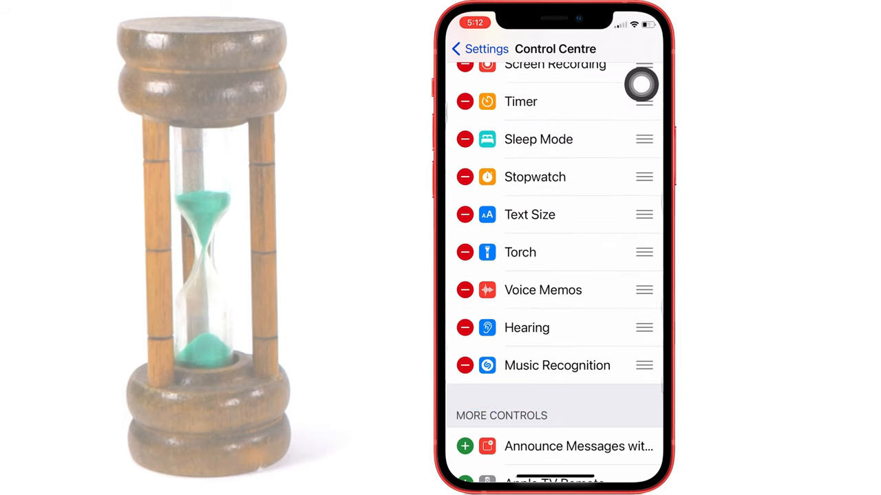
{"action": "scroll", "scroll_direction": "down", "scroll_amount": 3}
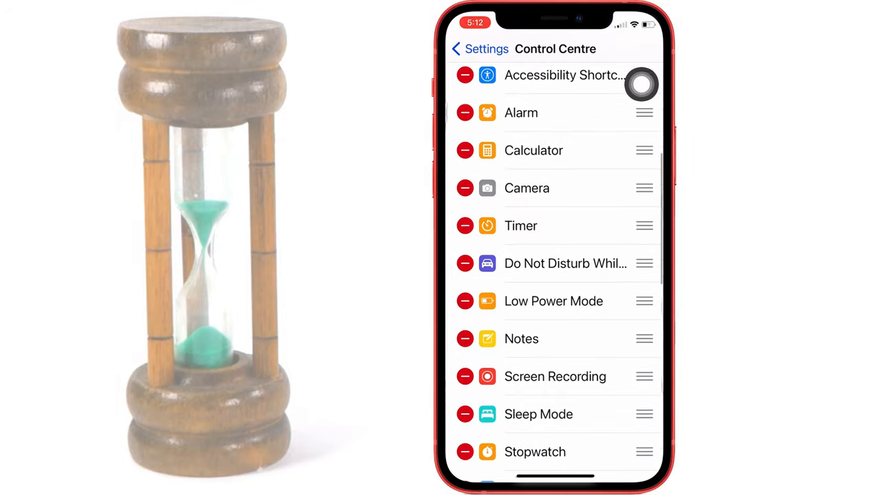
{"action": "left_click", "coordinate": [477, 49]}
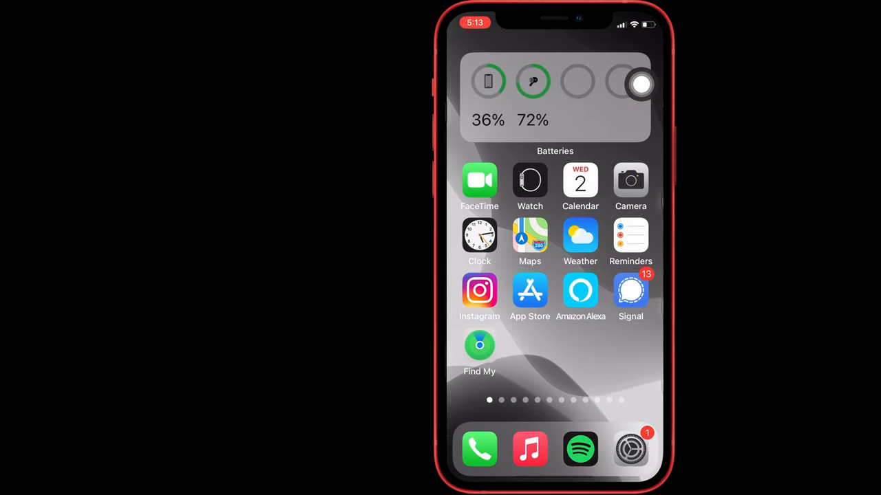
Bring up Control Centre from the Home Screen to reveal the new Timer control
{"action": "left_click", "coordinate": [479, 237]}
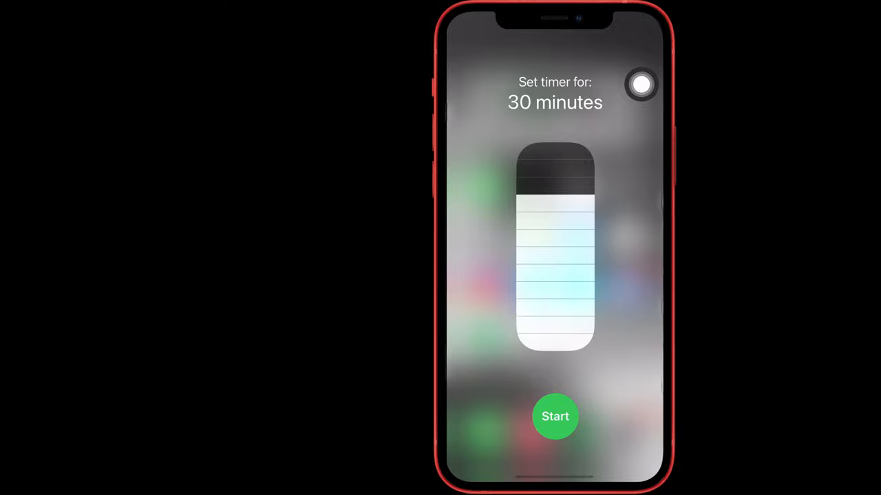
Start the 30-minute timer from the Timer control
{"action": "left_click", "coordinate": [555, 417]}
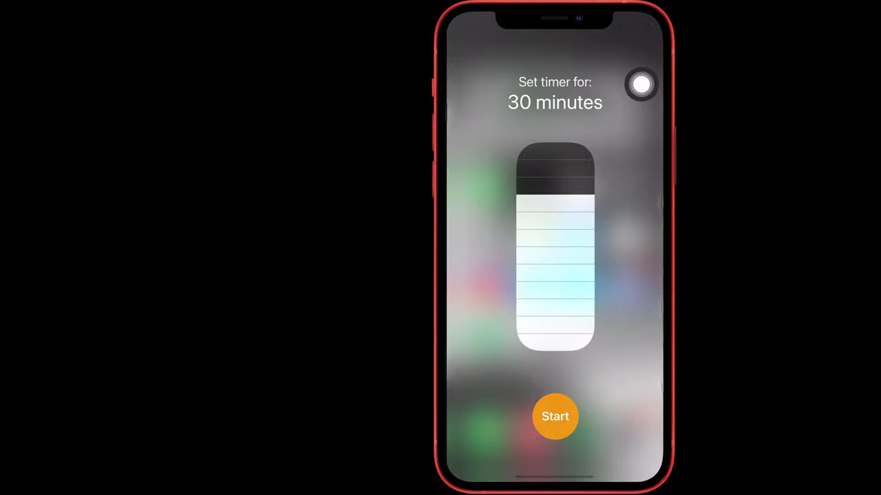